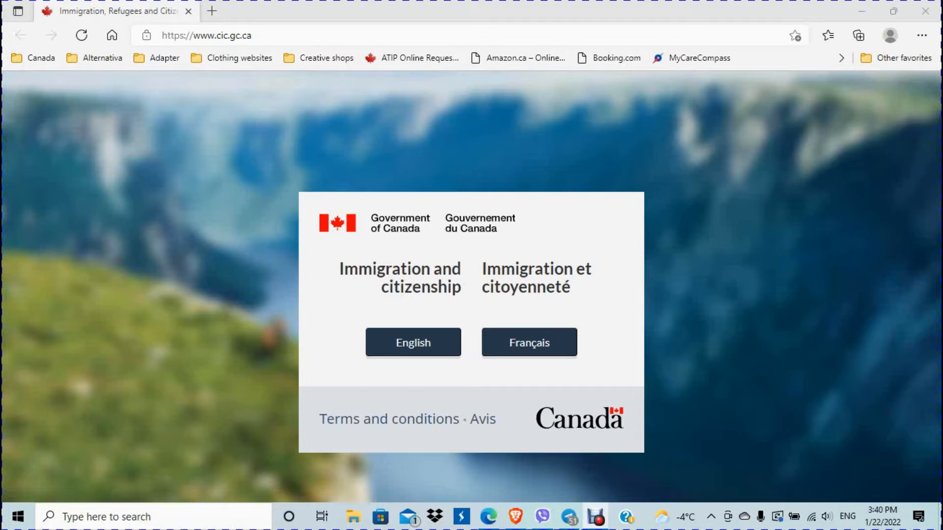
# - Dismiss the revoked GCKey notice, then reach the IRCC sign-in page via a 'gckey login' search
pyautogui.click(413, 342)
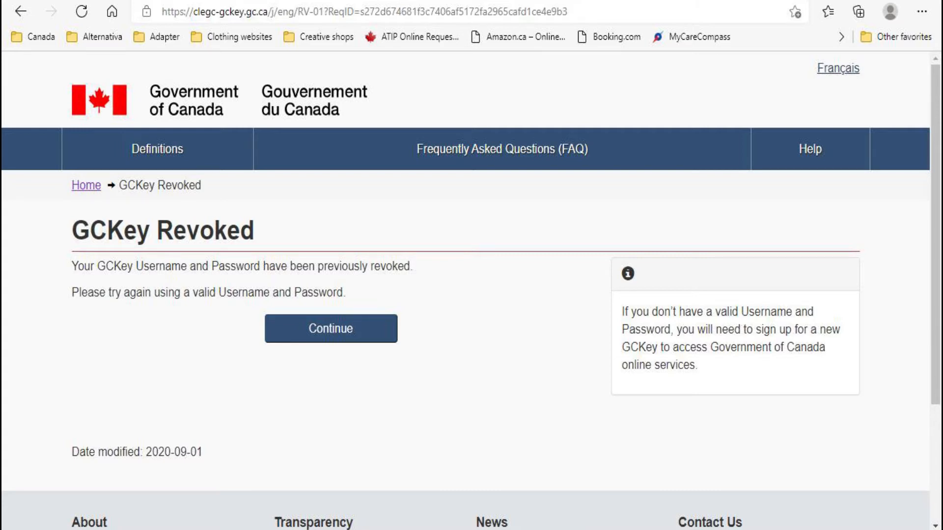
pyautogui.click(330, 328)
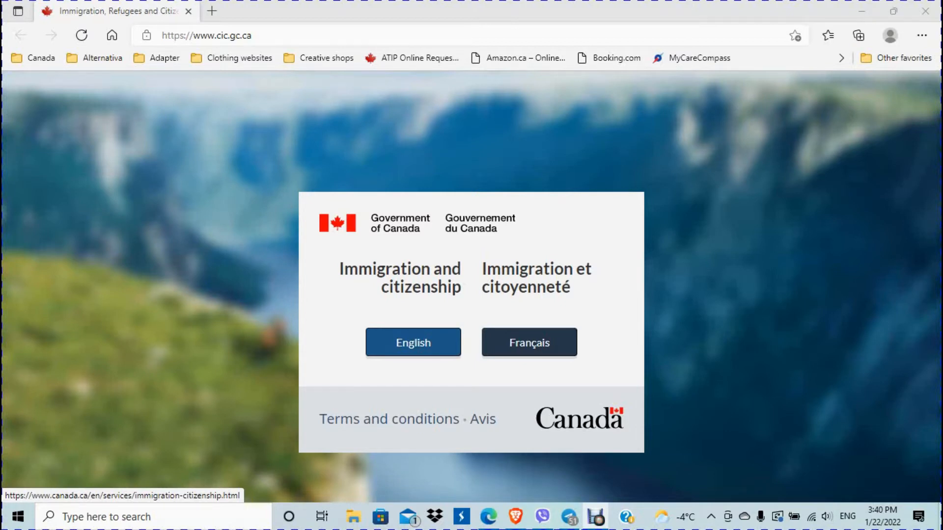
pyautogui.moveTo(412, 342)
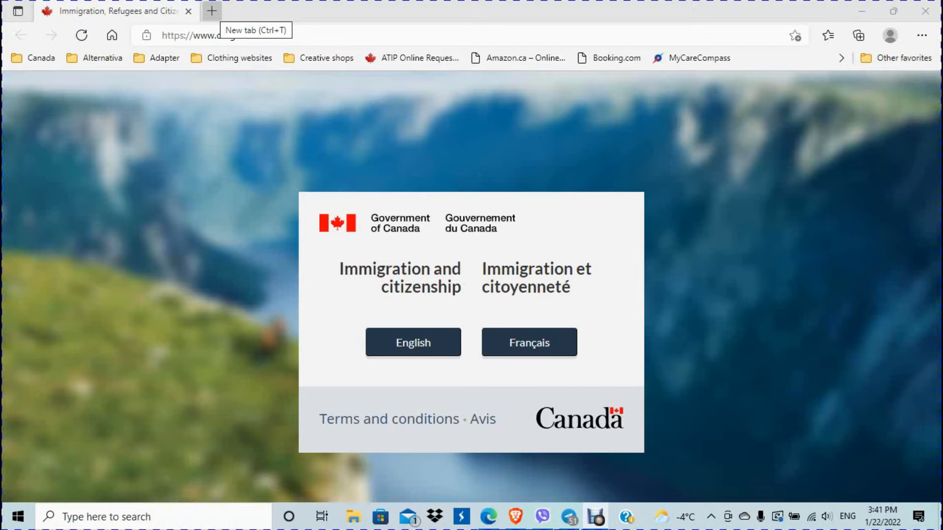
pyautogui.click(212, 11)
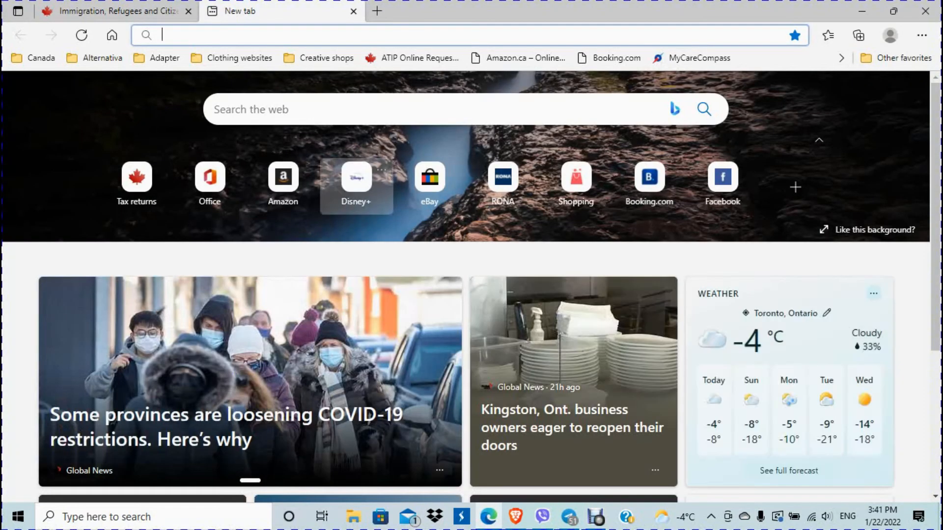
pyautogui.write('gc key')
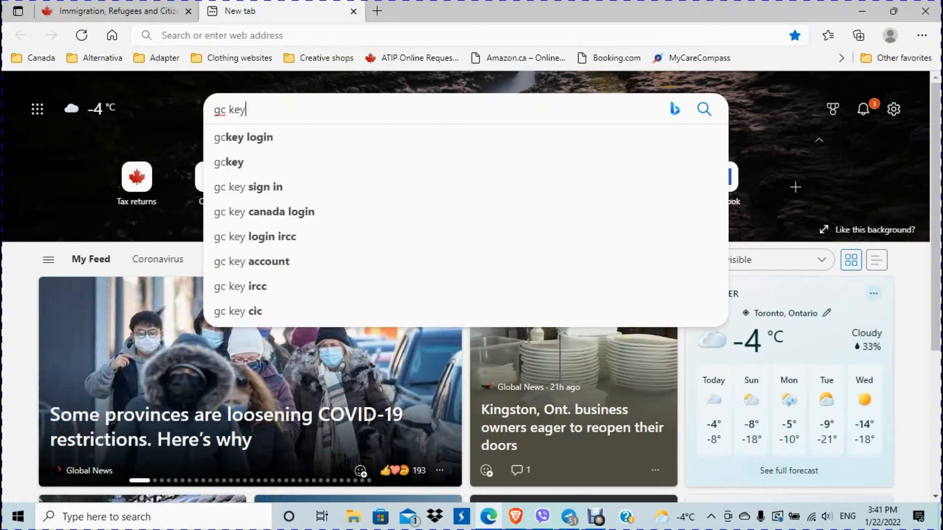
pyautogui.click(243, 137)
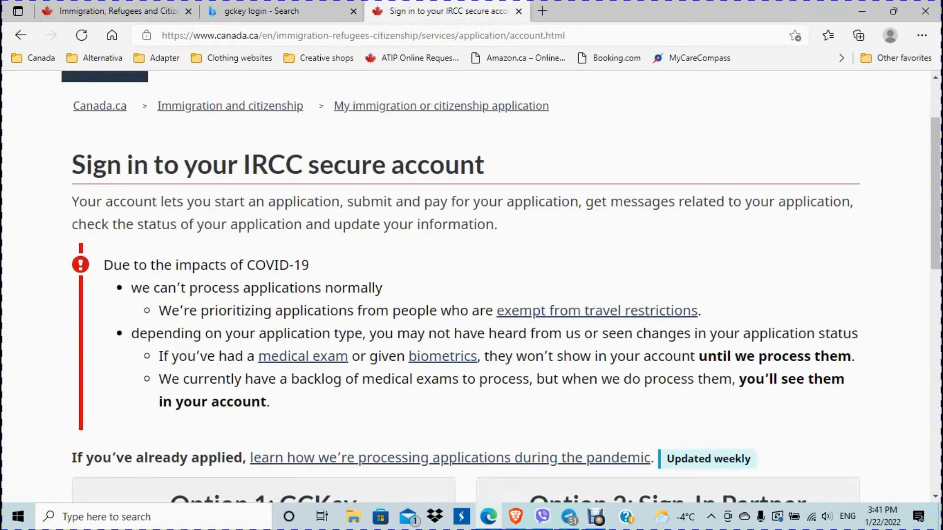
pyautogui.scroll(-3)
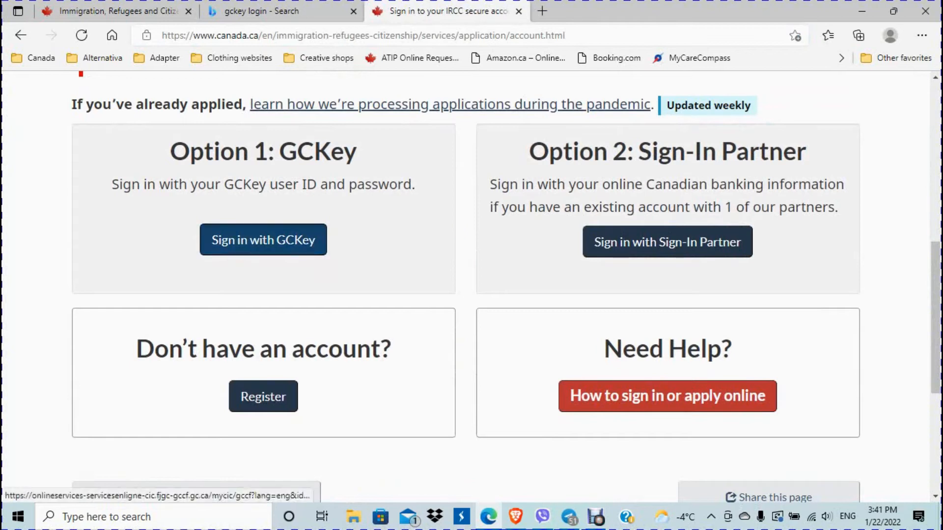
# - Open the GCKey sign-in page and enter the username and password
pyautogui.click(263, 239)
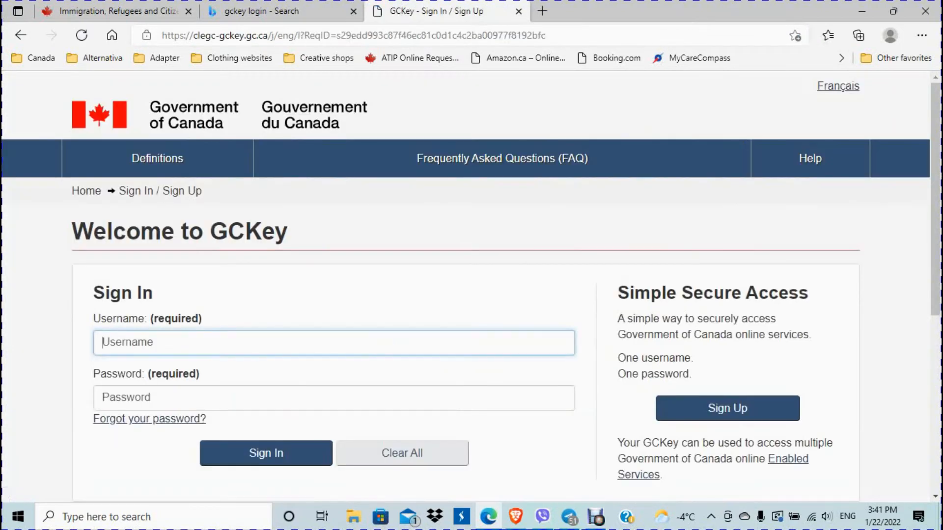
pyautogui.write('elvi')
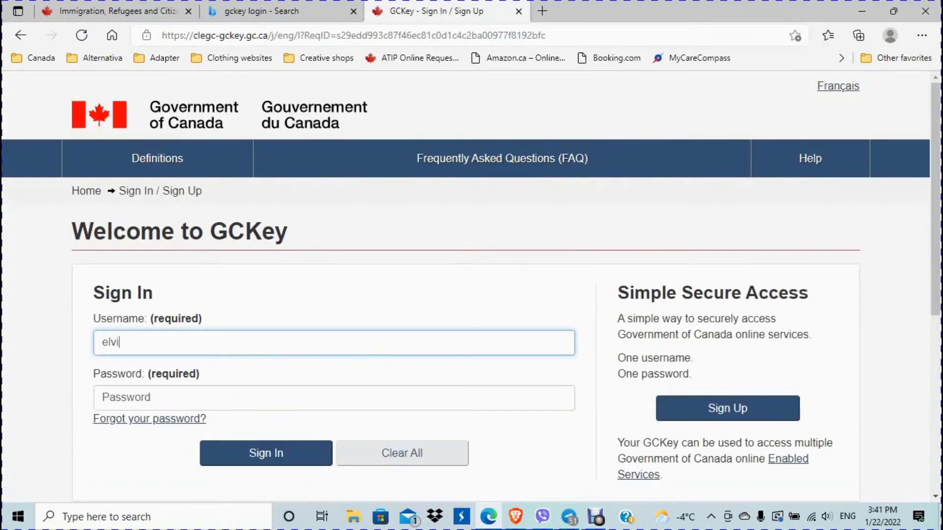
pyautogui.write('ram100')
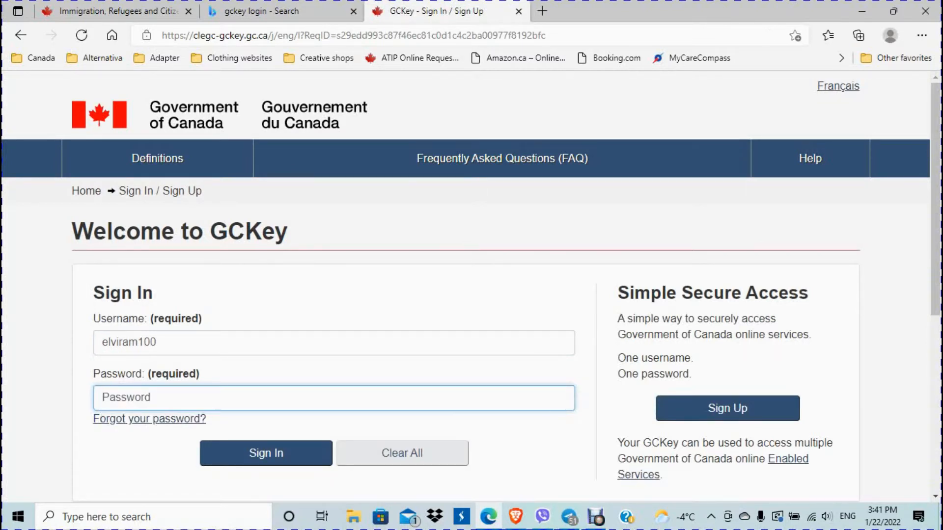
pyautogui.scroll(-3)
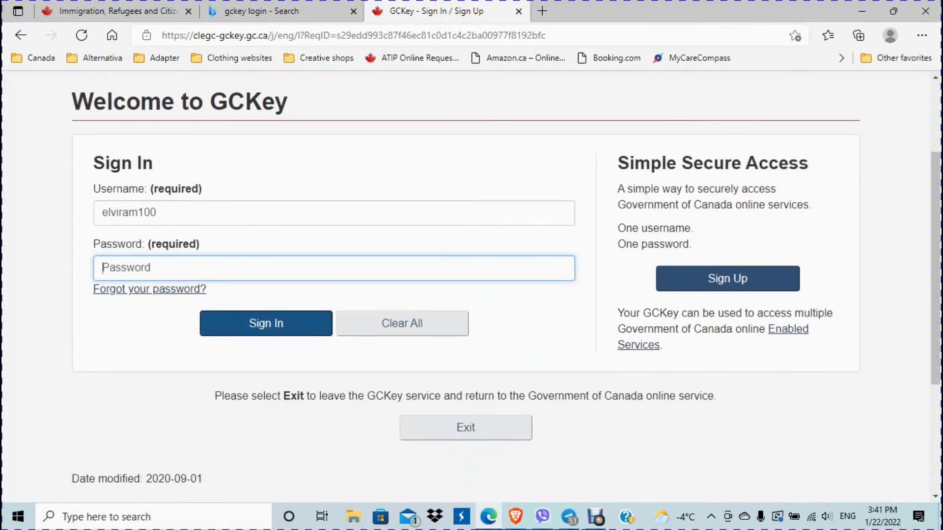
pyautogui.write('•')
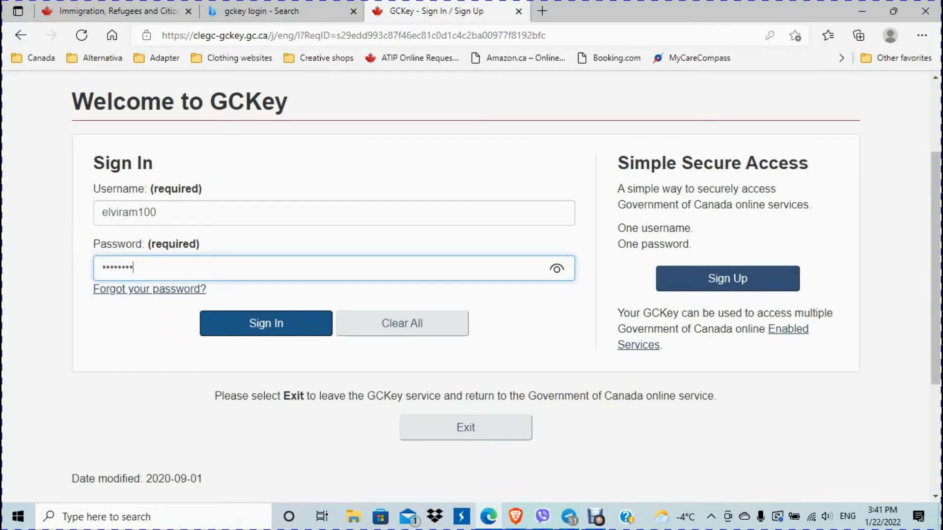
# - Submit the credentials and review the username and password error messages
pyautogui.click(265, 323)
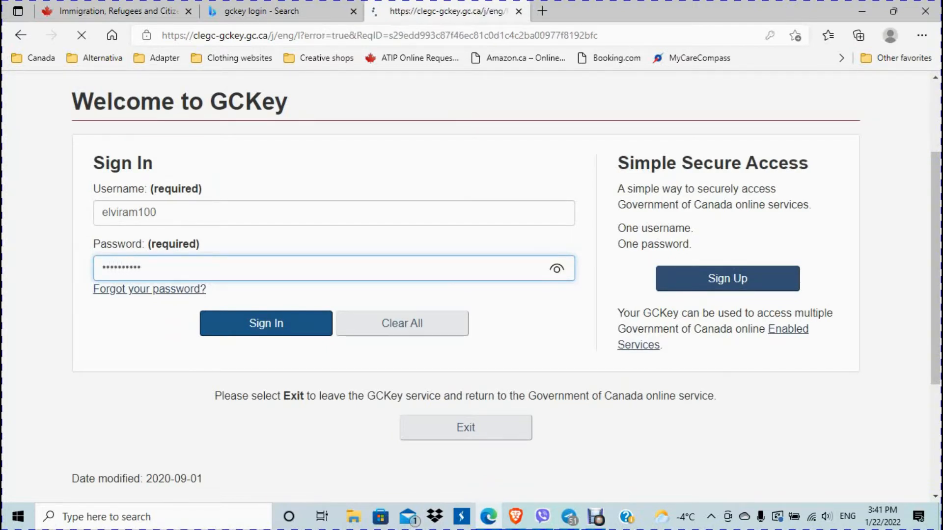
pyautogui.click(266, 323)
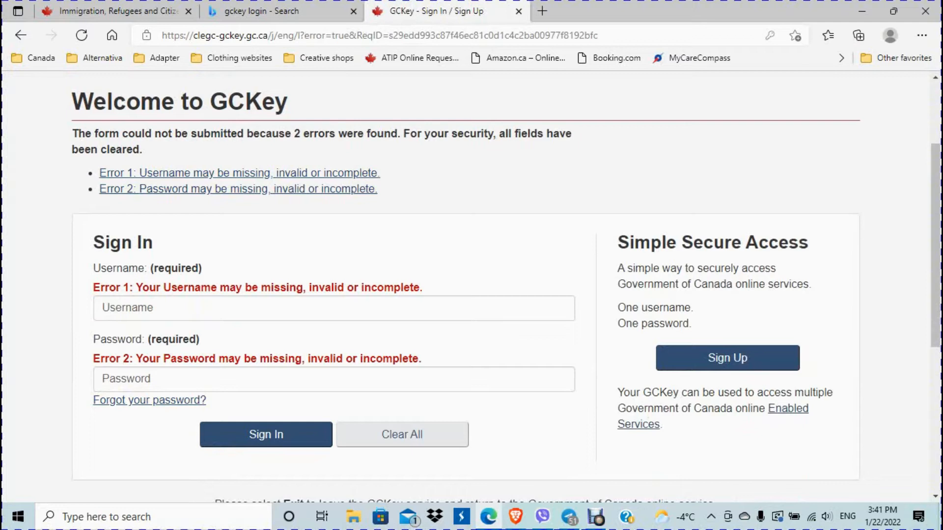
pyautogui.scroll(-3)
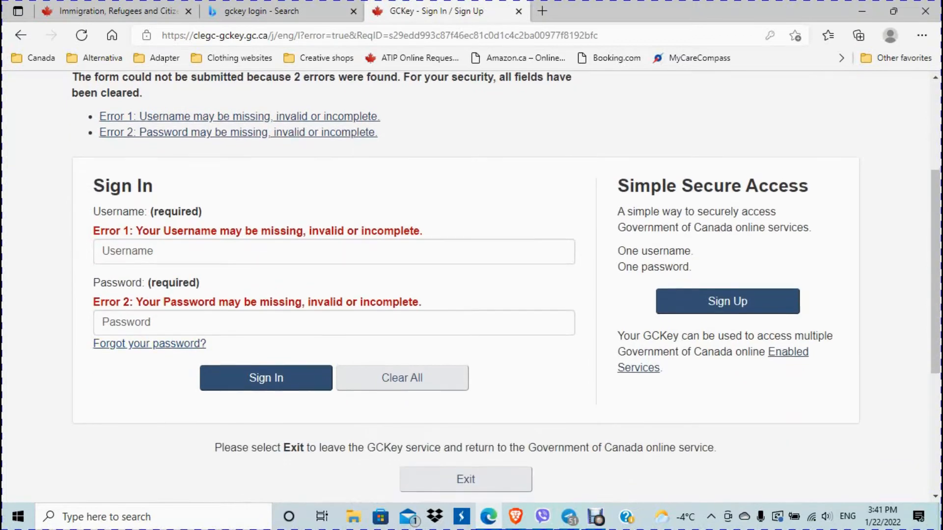
pyautogui.scroll(-3)
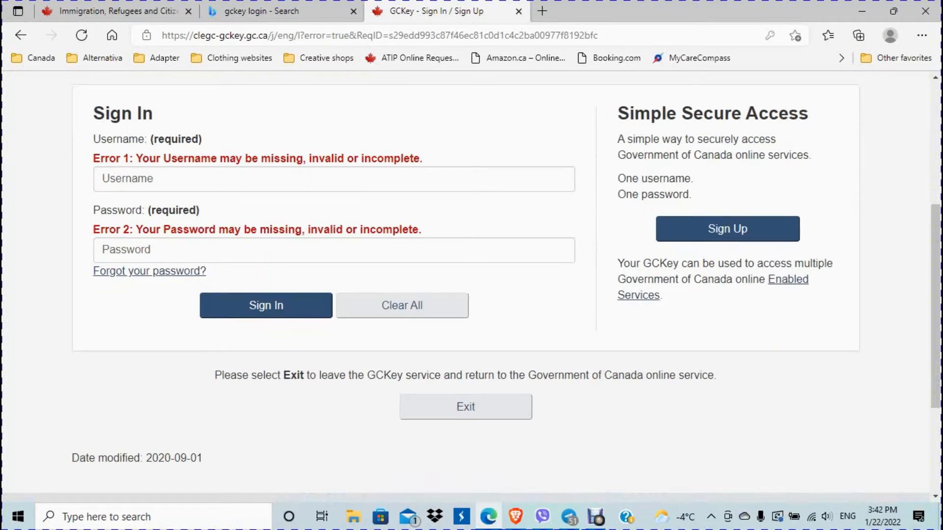
pyautogui.moveTo(334, 249)
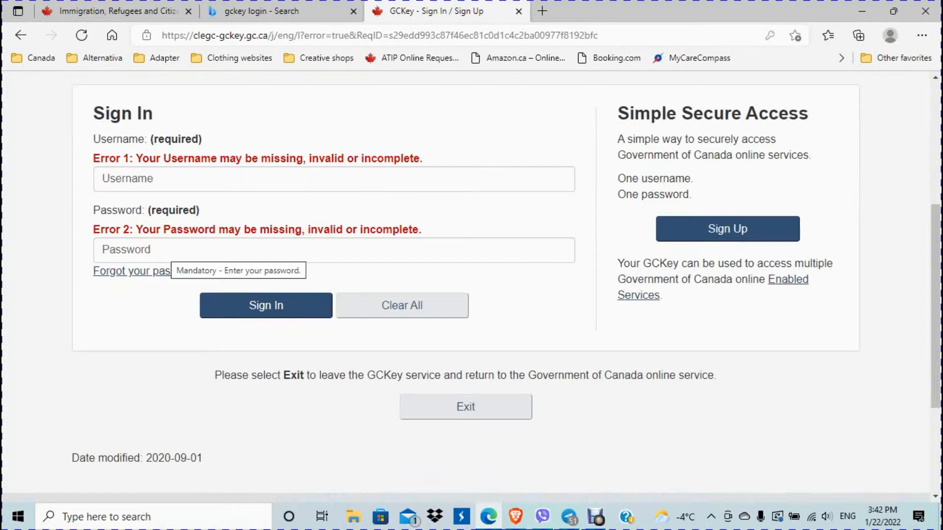
pyautogui.moveTo(149, 271)
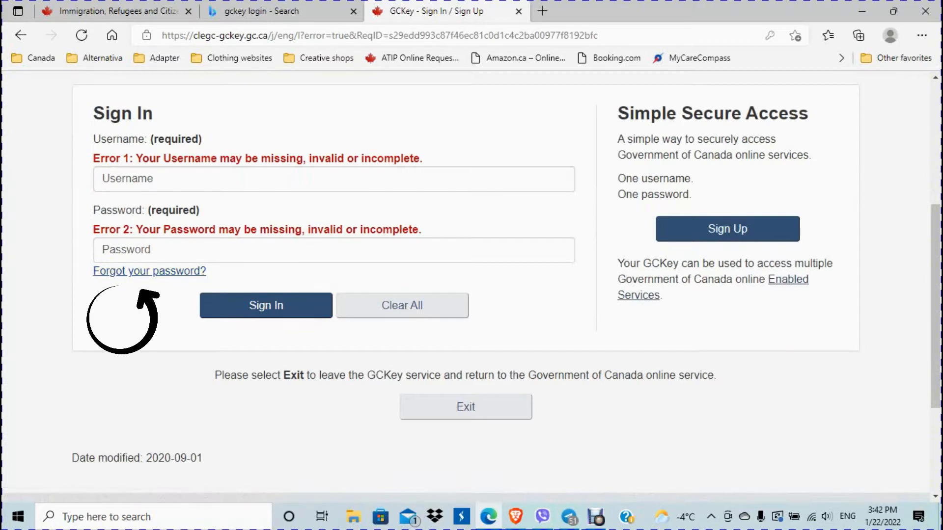
# - Start password recovery and submit the username 'elvira'
pyautogui.click(265, 306)
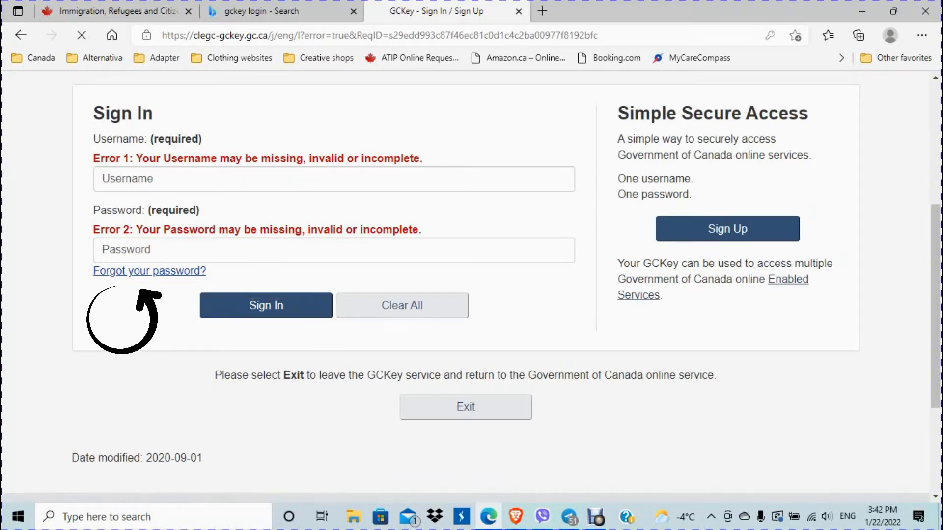
pyautogui.click(149, 271)
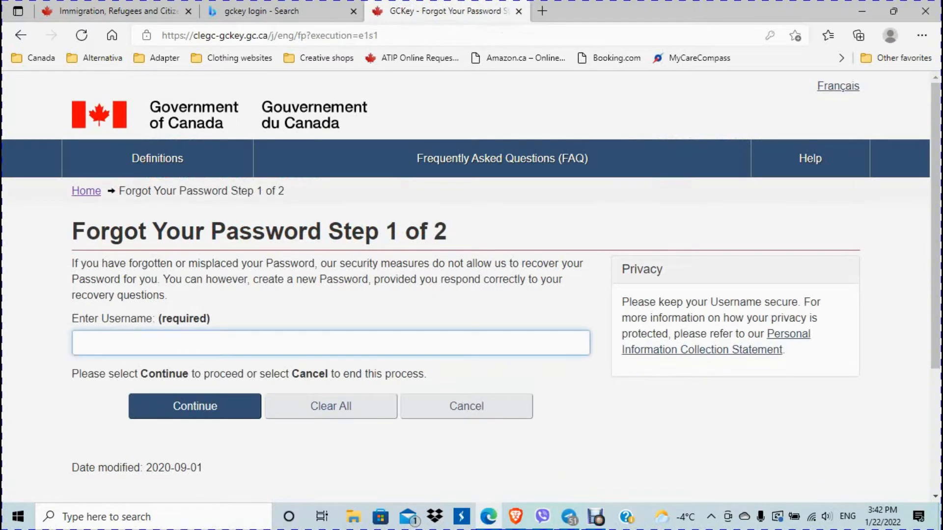
pyautogui.write('elviram100')
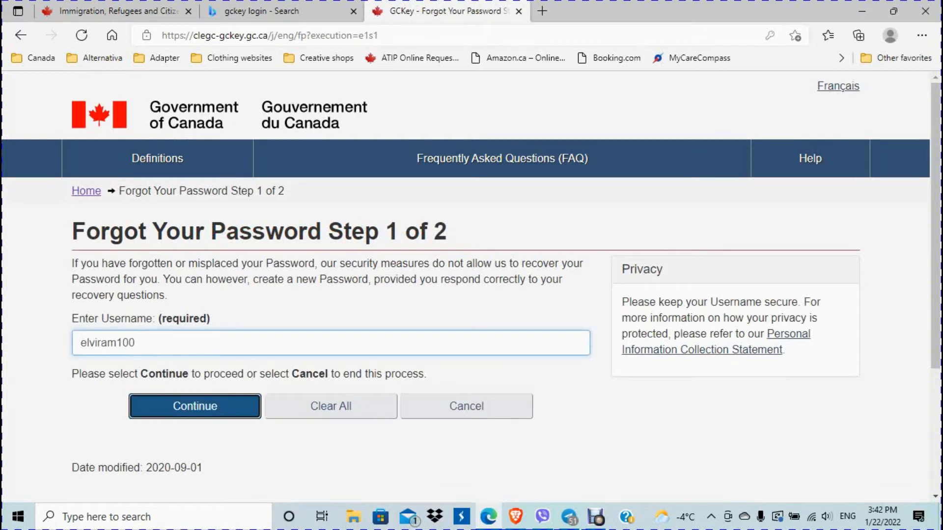
pyautogui.click(194, 406)
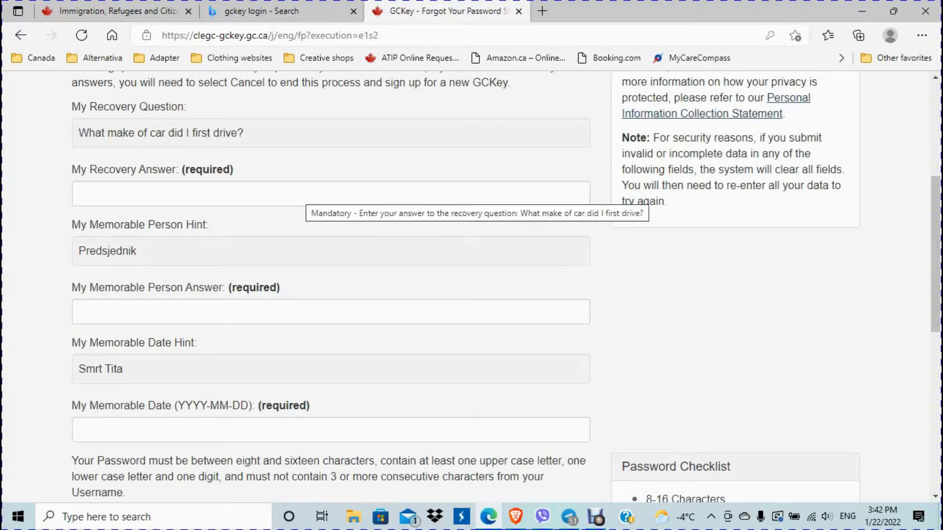
# - Answer the first-car recovery question and memorable person hint, enter the new password, and submit
pyautogui.click(329, 193)
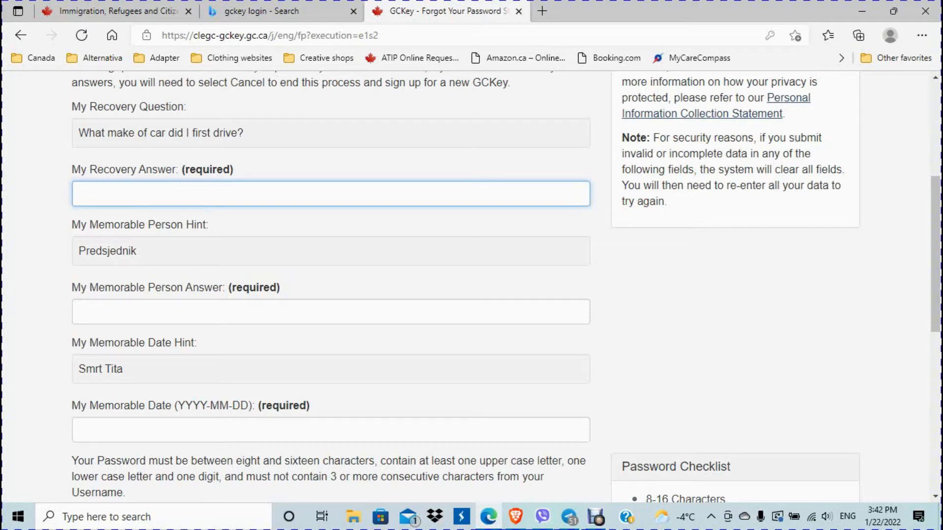
pyautogui.click(330, 194)
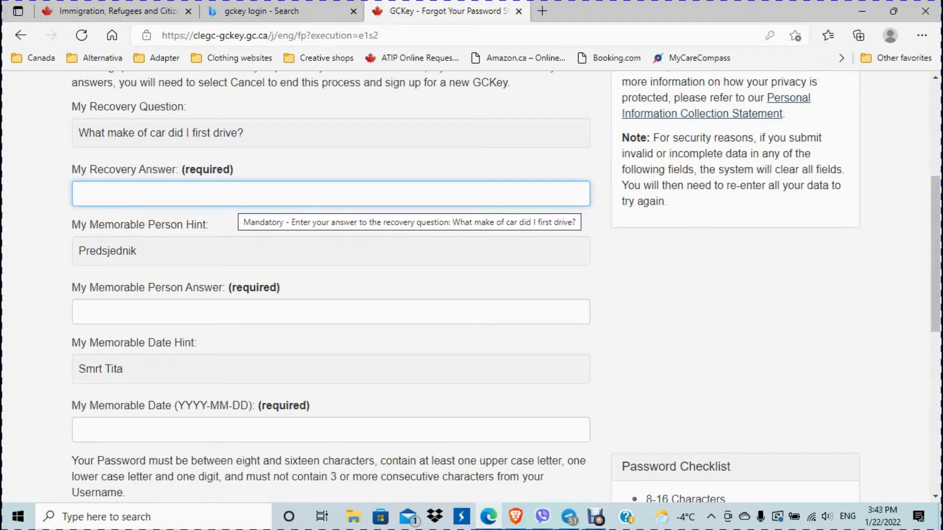
pyautogui.write('FiatUno')
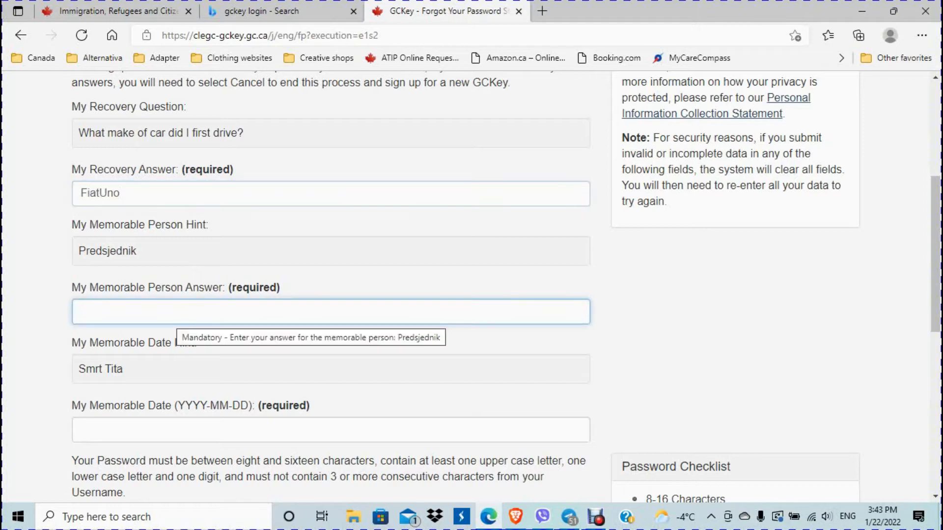
pyautogui.click(331, 311)
pyautogui.write('Tito')
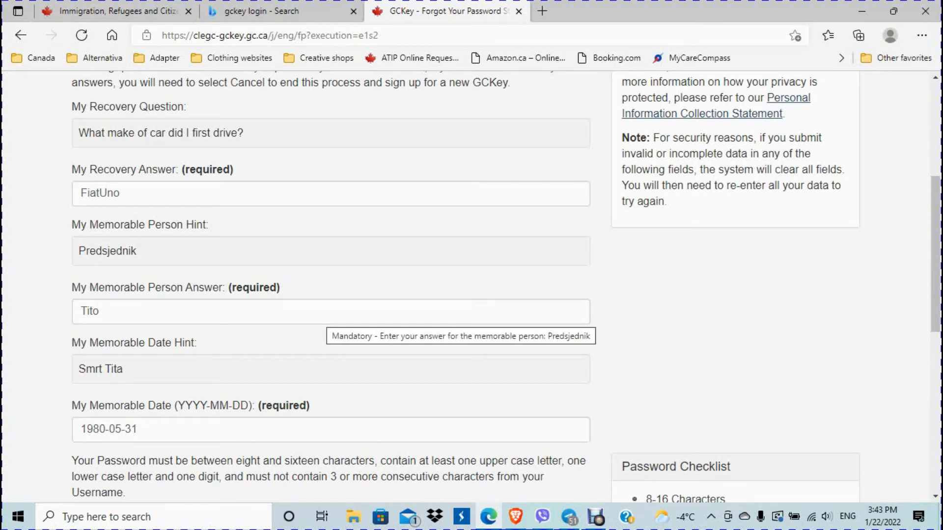
pyautogui.scroll(-3)
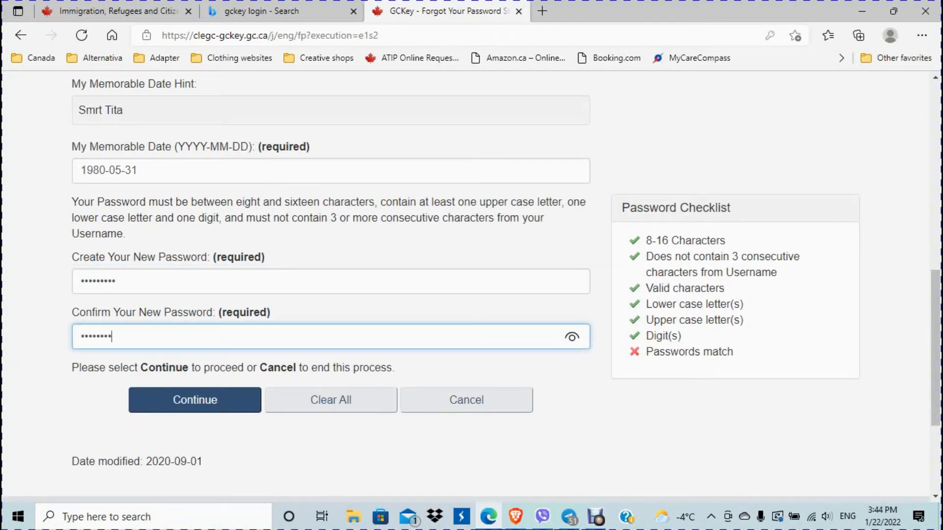
pyautogui.click(194, 400)
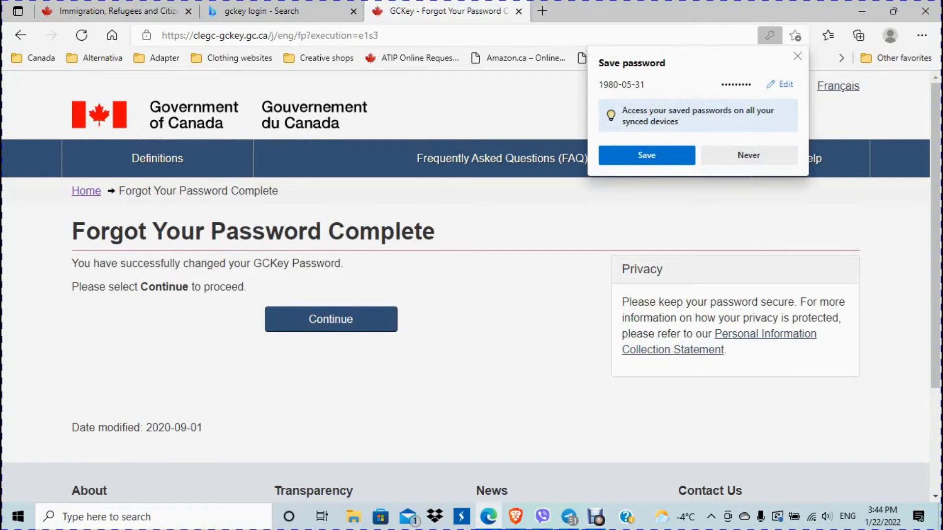
# - Continue past the successful password change to the GCKey welcome page
pyautogui.click(330, 319)
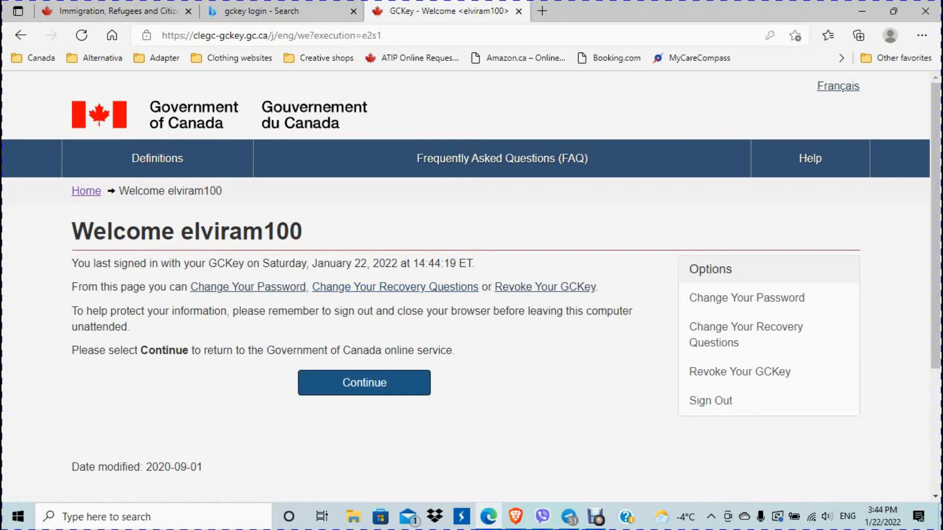
pyautogui.moveTo(745, 335)
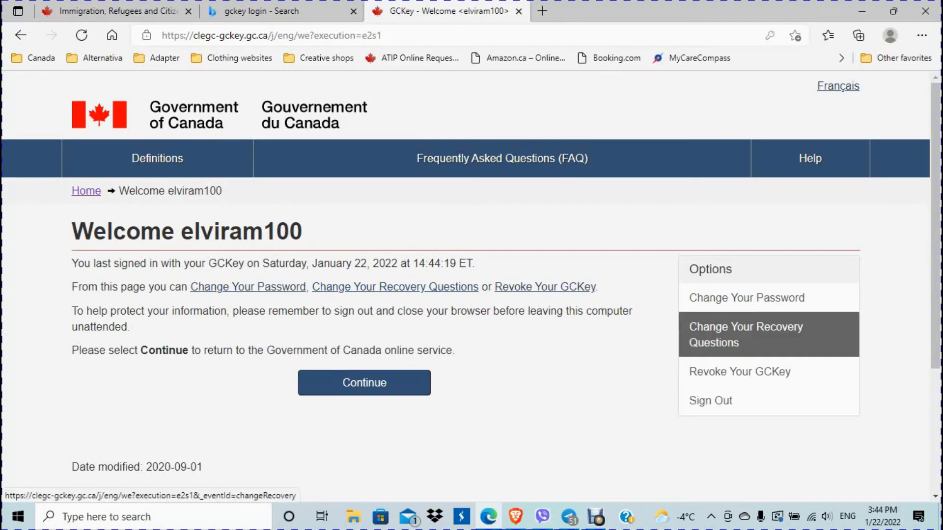
# - Choose Change Your Recovery Questions from the welcome page's Options panel
pyautogui.scroll(-3)
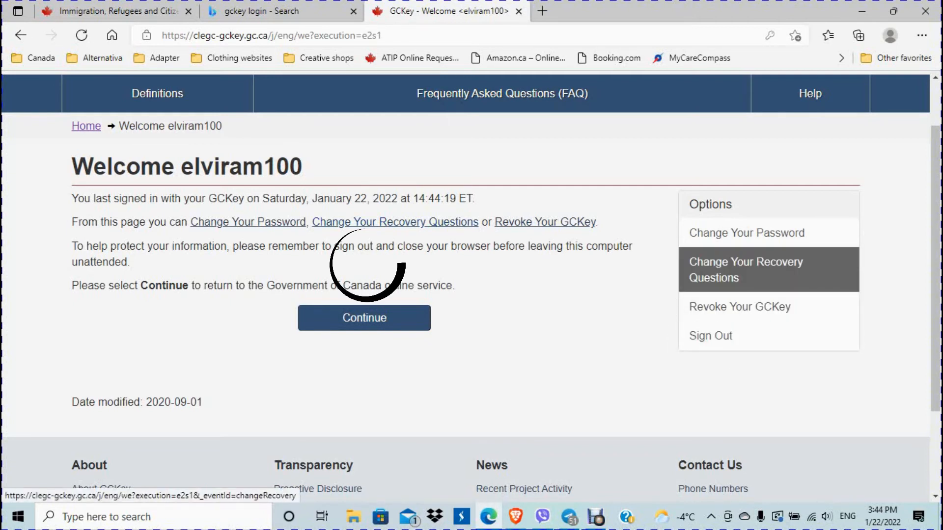
pyautogui.click(745, 270)
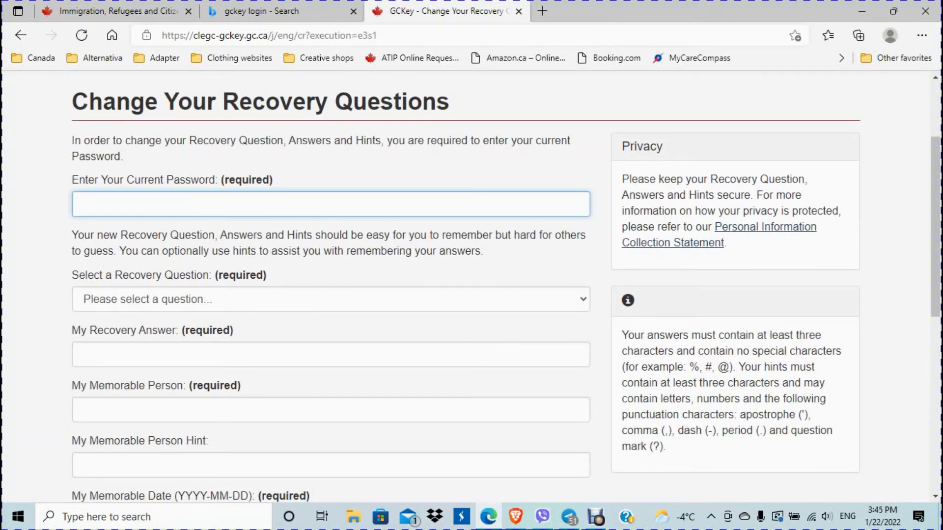
# - Check the recovery question dropdown and memorable person hint field, scrolling through the empty form
pyautogui.scroll(-3)
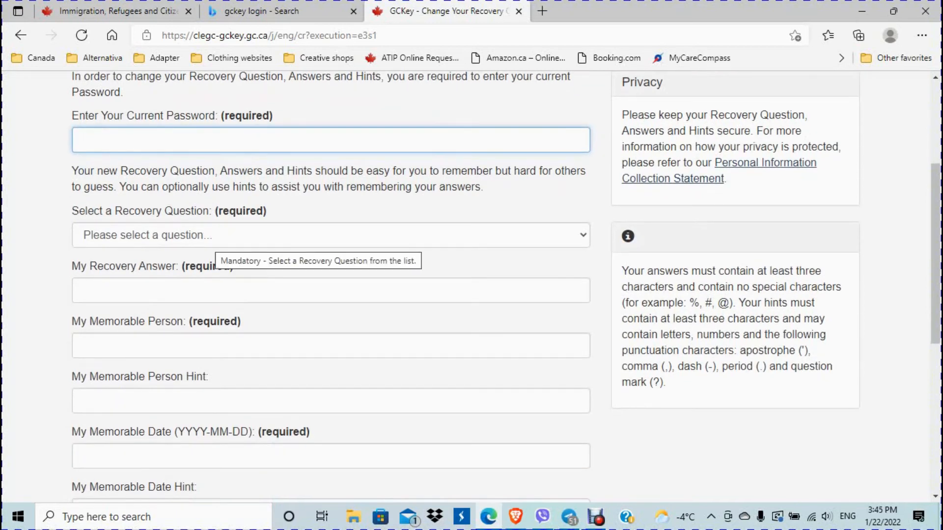
pyautogui.click(330, 235)
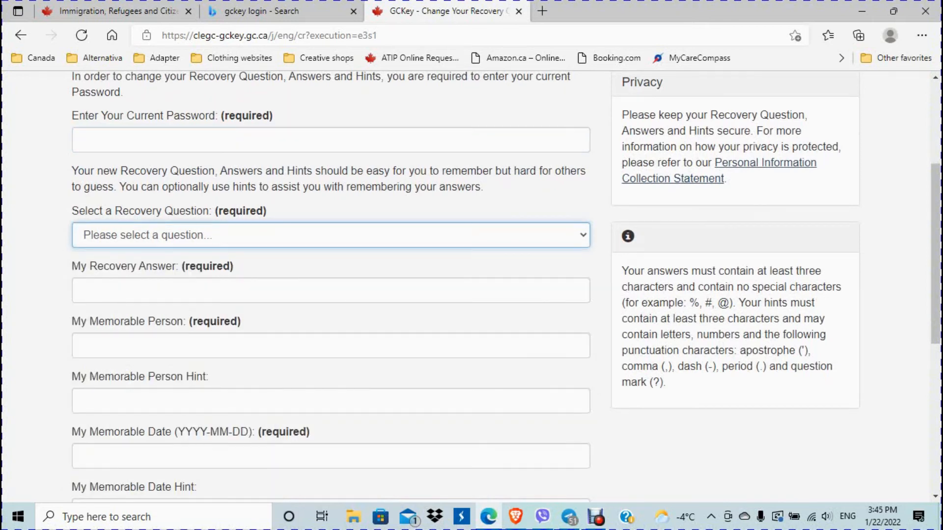
pyautogui.click(330, 234)
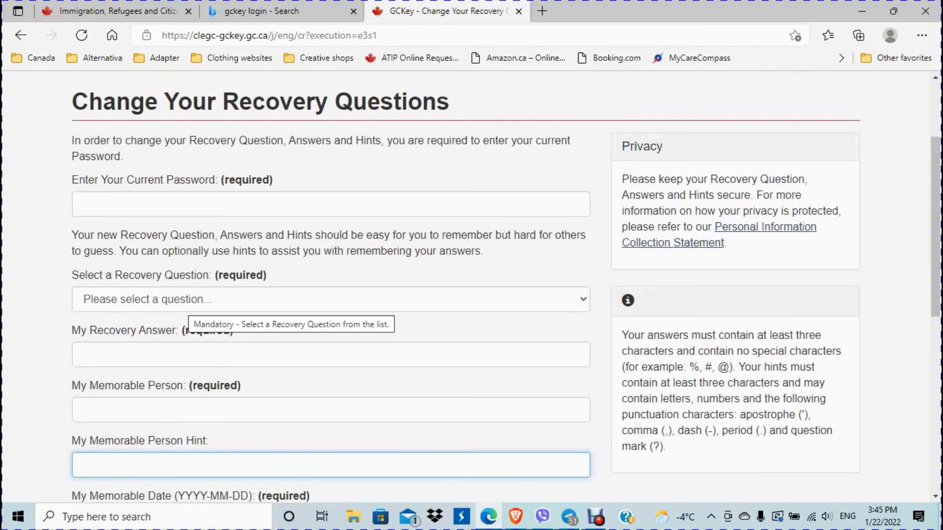
pyautogui.scroll(-3)
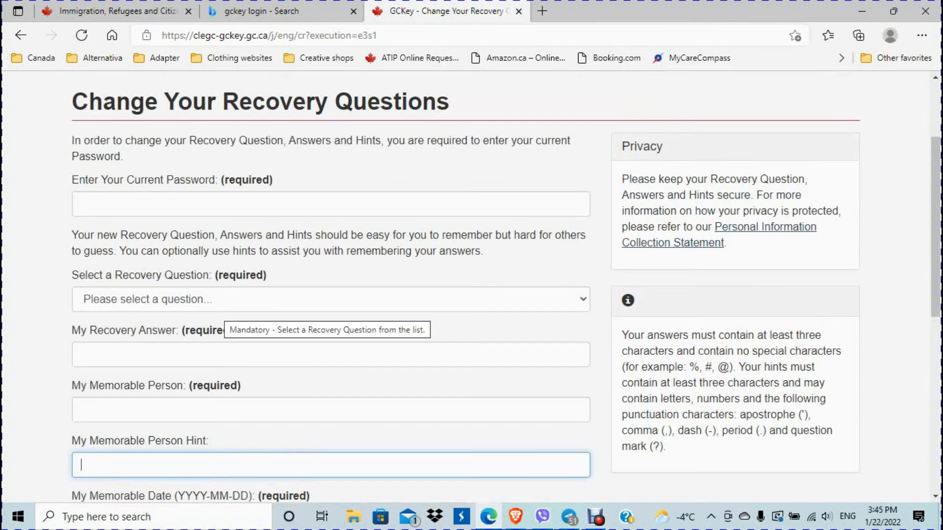
pyautogui.scroll(-3)
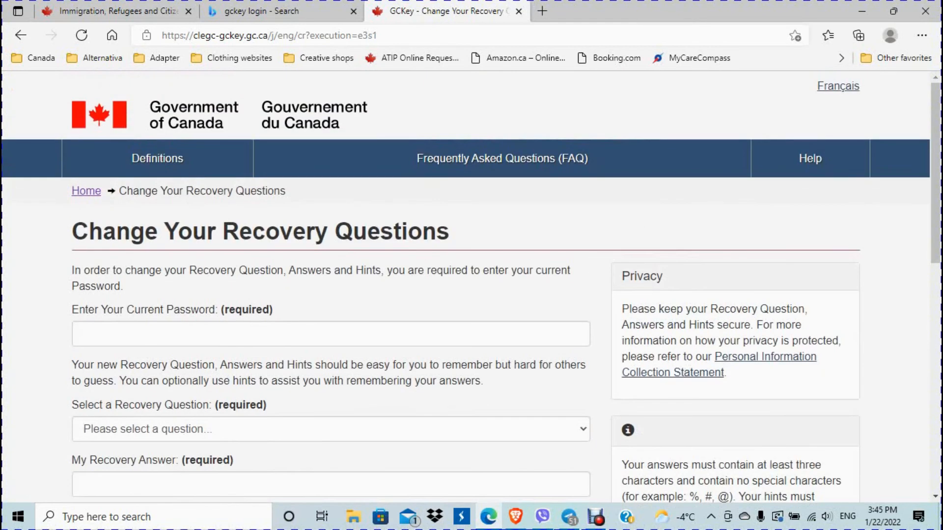
pyautogui.scroll(-3)
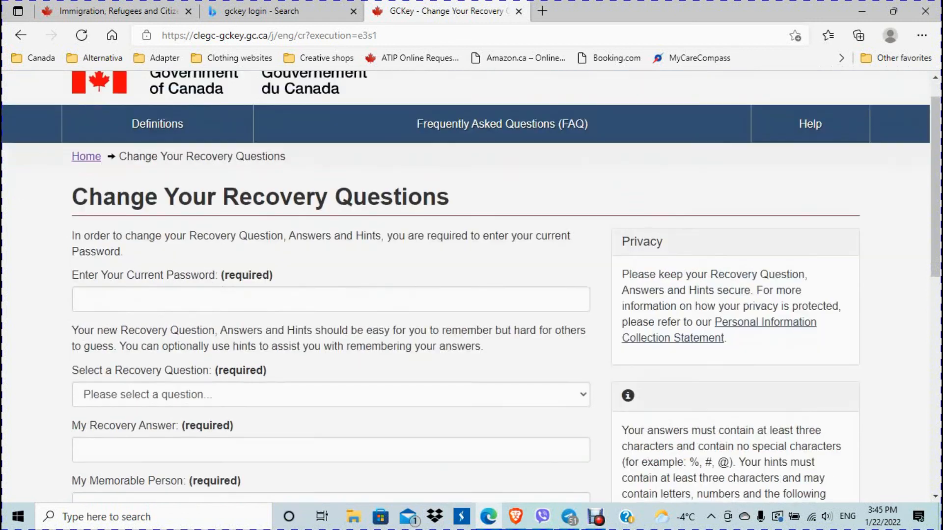
pyautogui.scroll(-3)
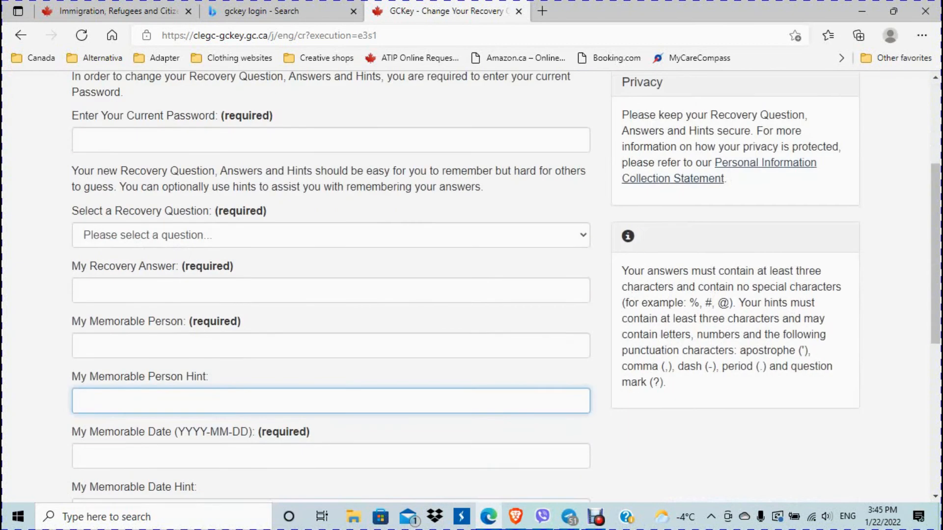
pyautogui.scroll(3)
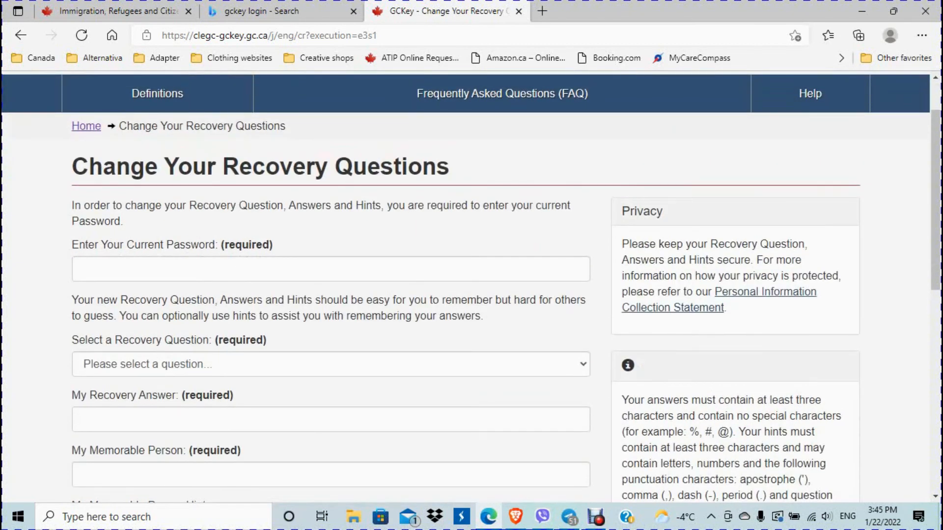
pyautogui.scroll(-3)
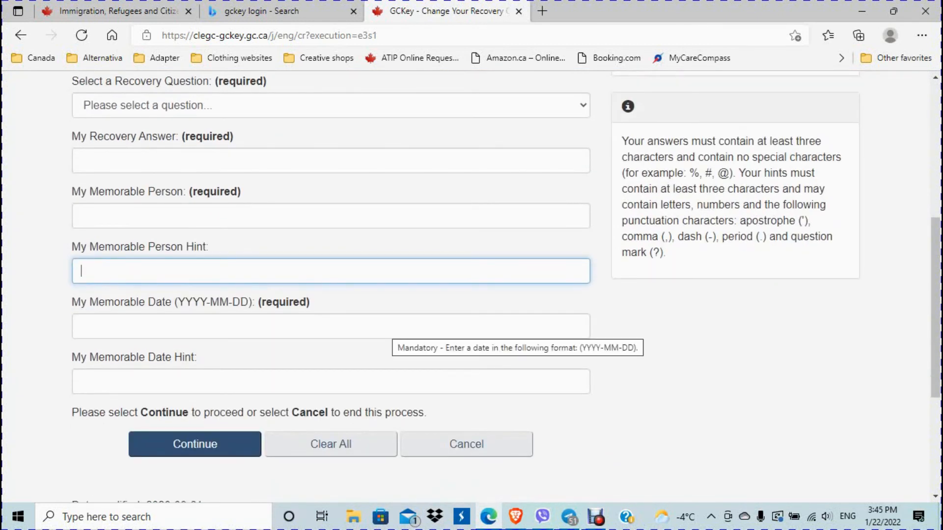
# - Submit the empty recovery questions form, then cancel changing the questions
pyautogui.click(194, 444)
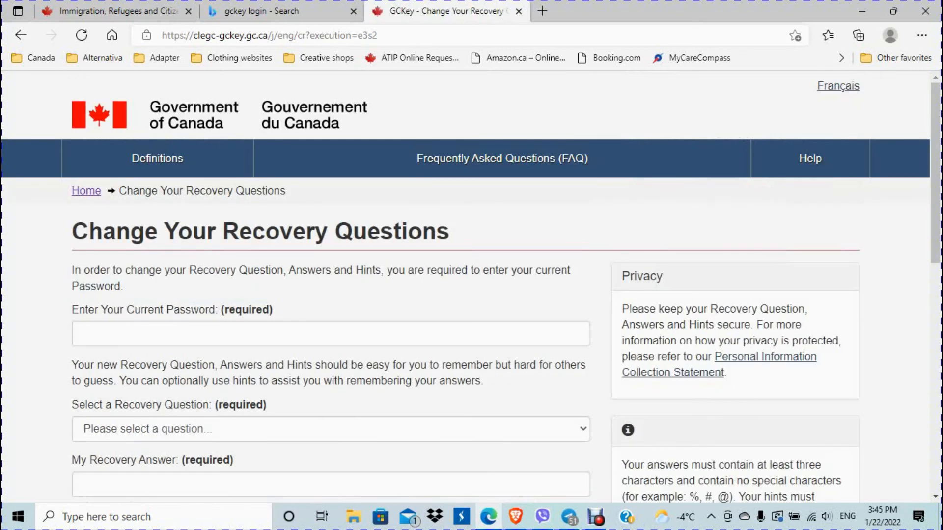
pyautogui.scroll(-3)
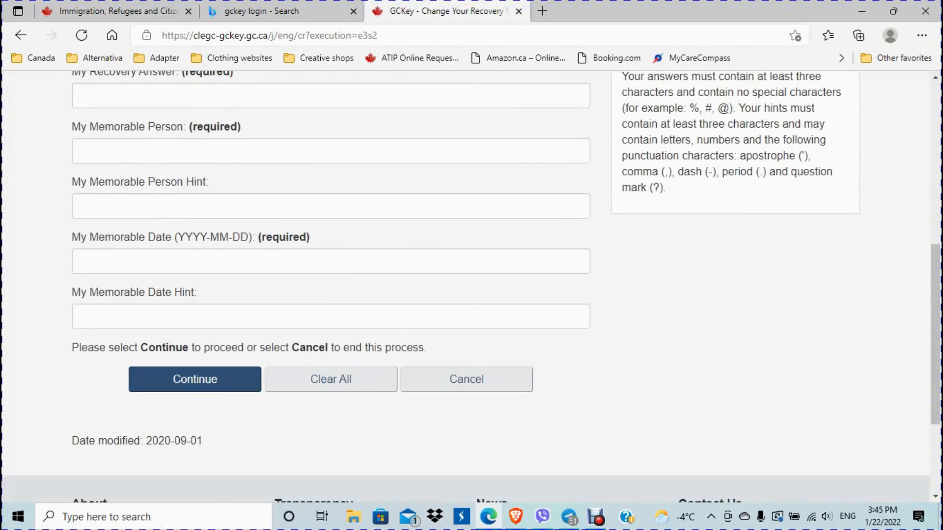
pyautogui.click(195, 379)
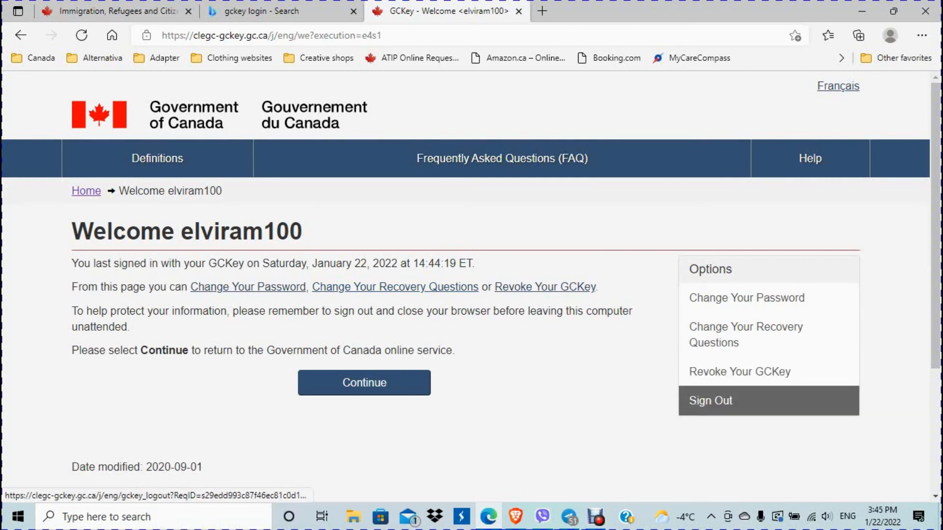
pyautogui.moveTo(739, 371)
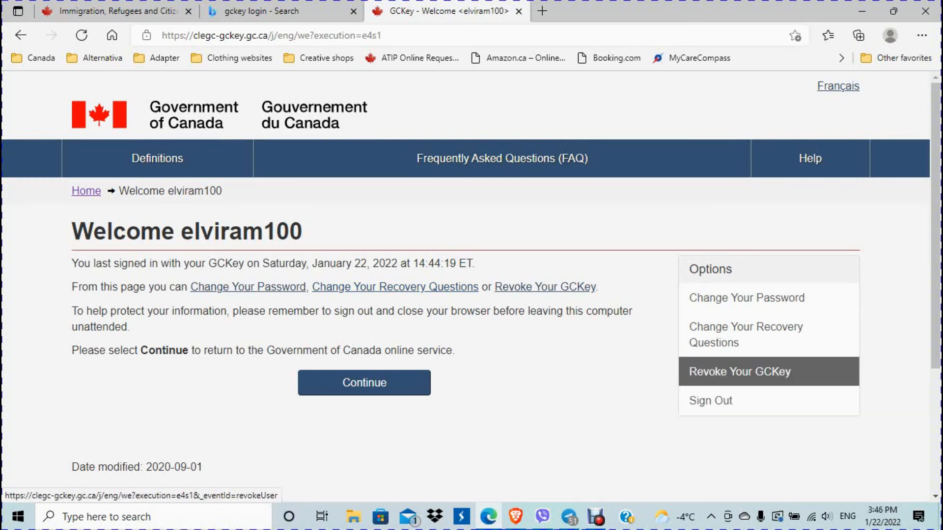
pyautogui.moveTo(745, 334)
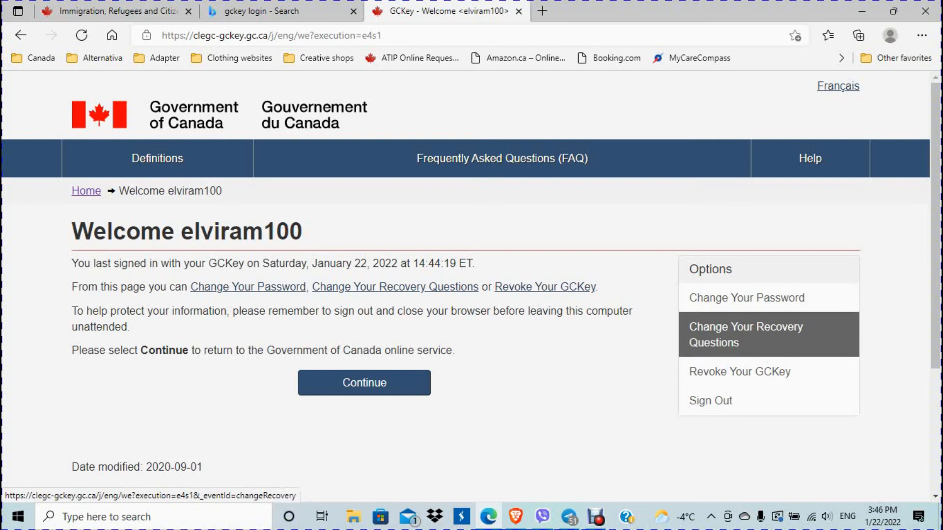
pyautogui.moveTo(745, 297)
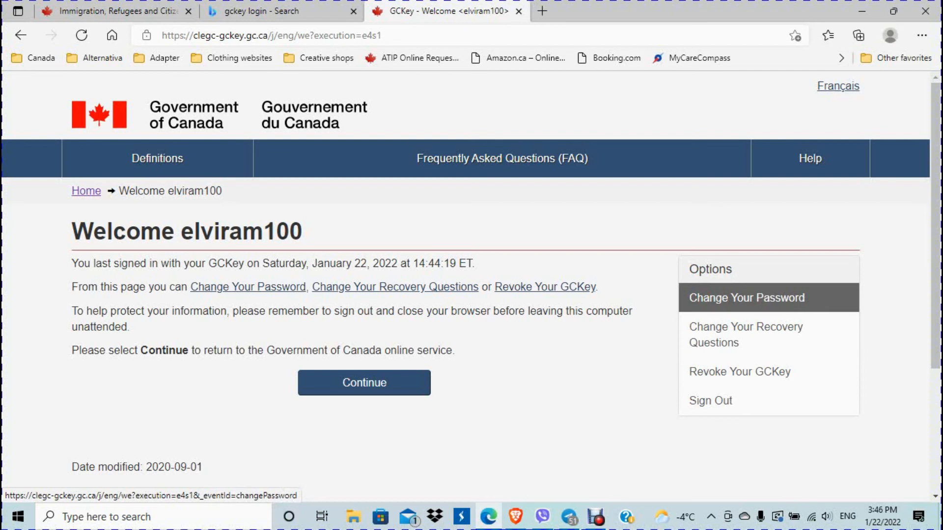
# - Continue from GCKey back to the Government of Canada online service
pyautogui.click(363, 382)
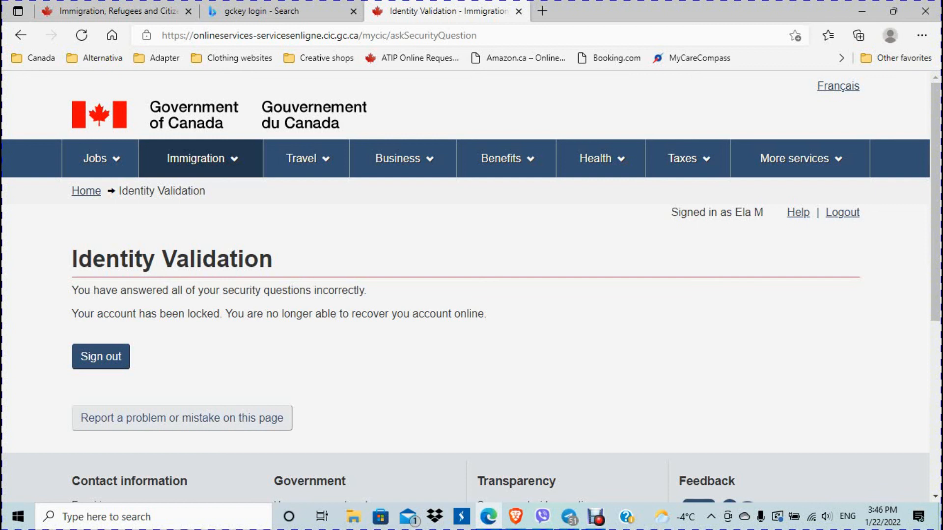
# - Sign out of the locked IRCC account and confirm the logout
pyautogui.click(100, 357)
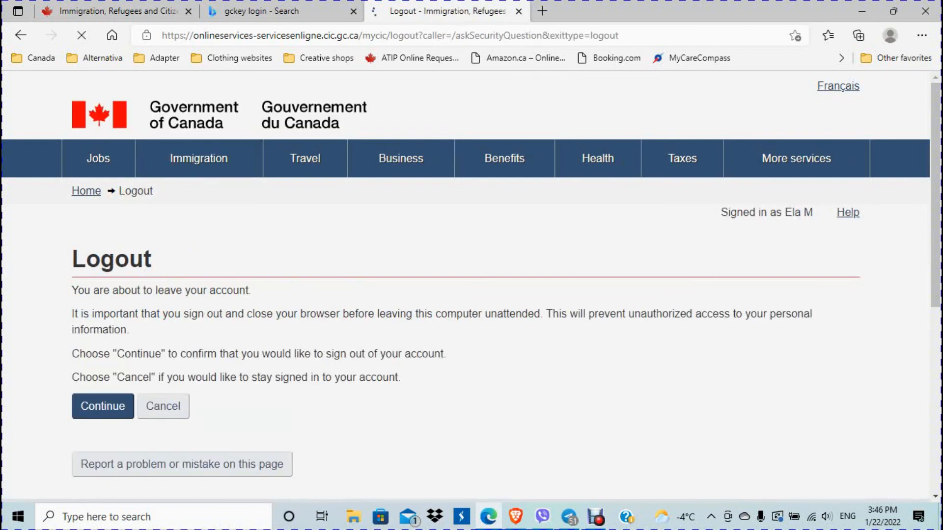
pyautogui.click(102, 406)
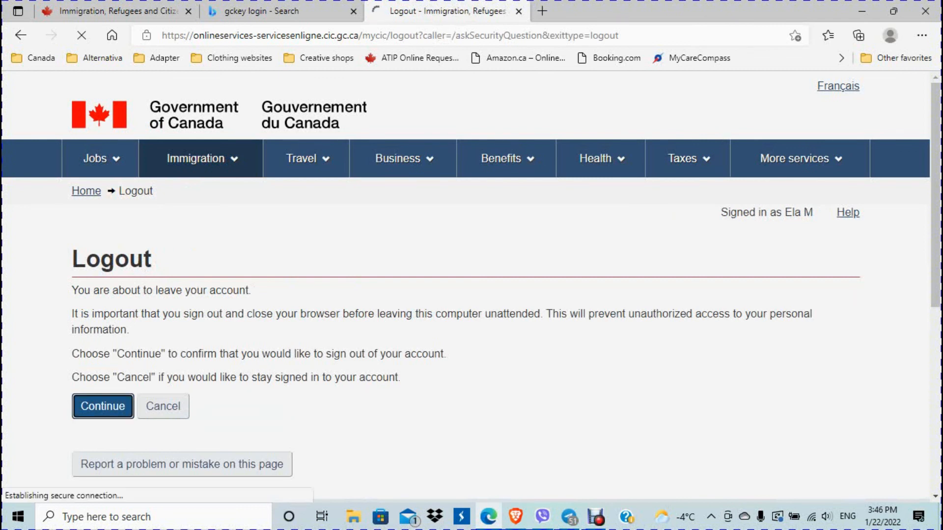
pyautogui.click(102, 406)
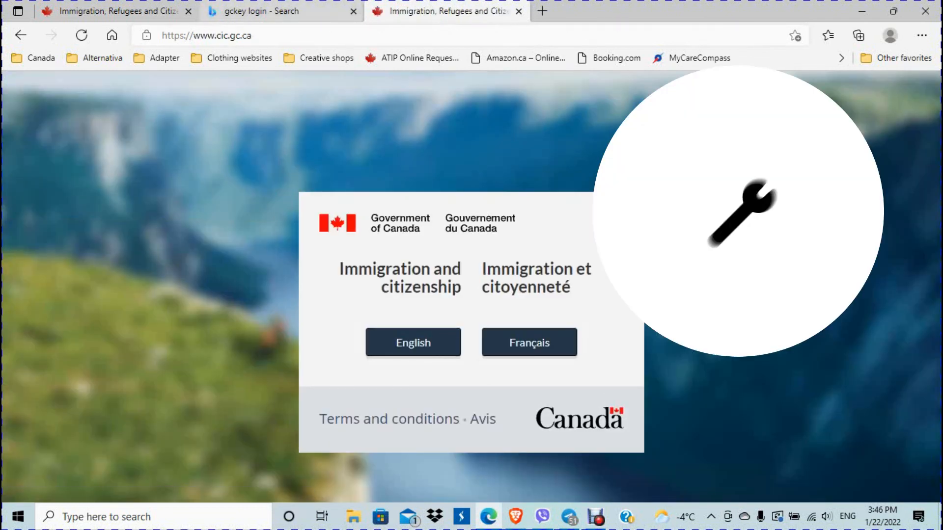